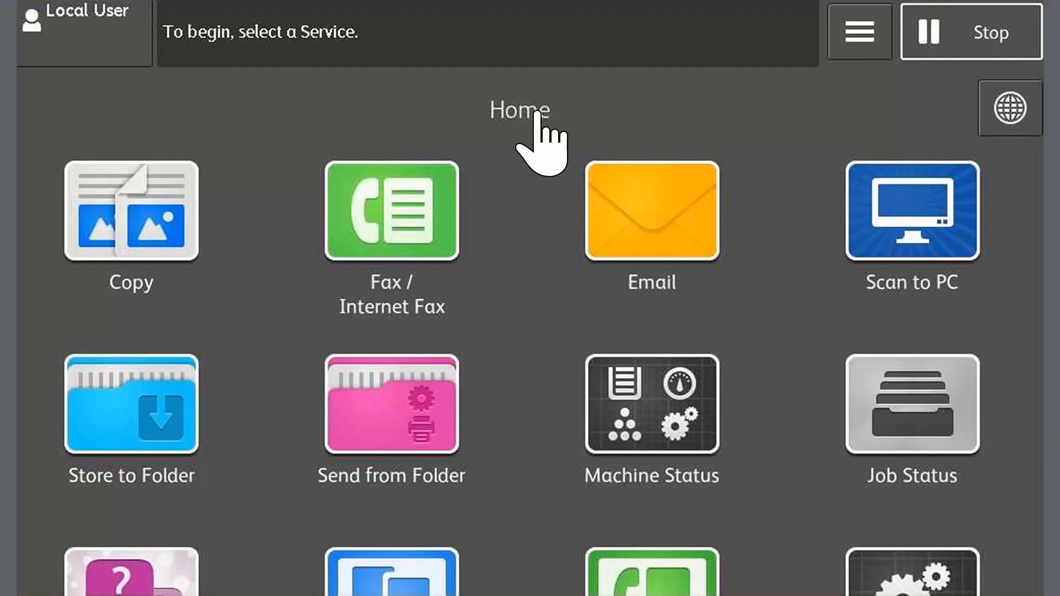
pyautogui.moveTo(514, 388)
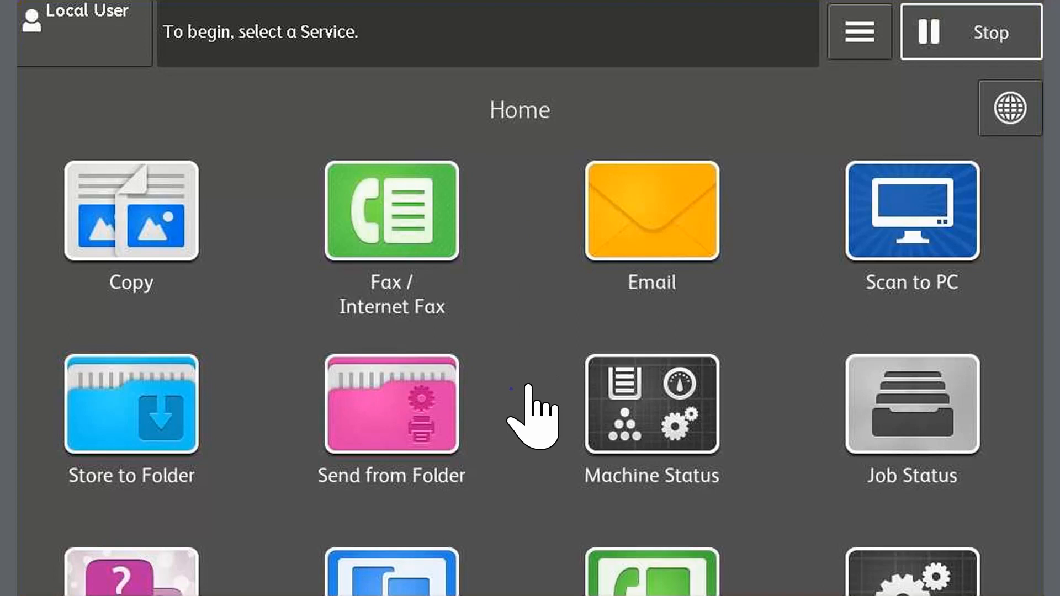
# Scroll the Home screen down and open the Setup menu
pyautogui.scroll(-3)
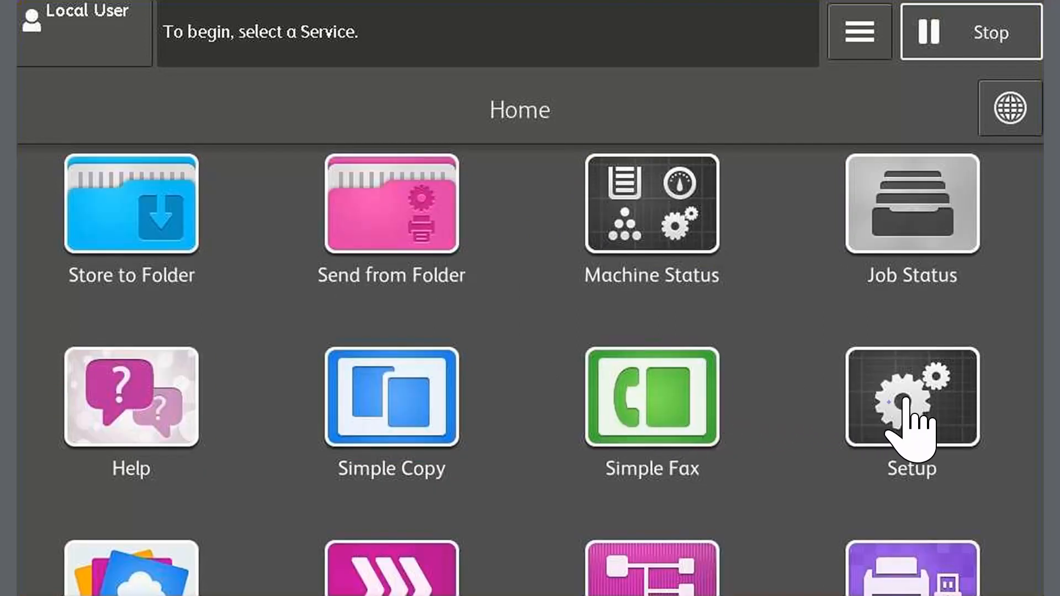
pyautogui.click(904, 397)
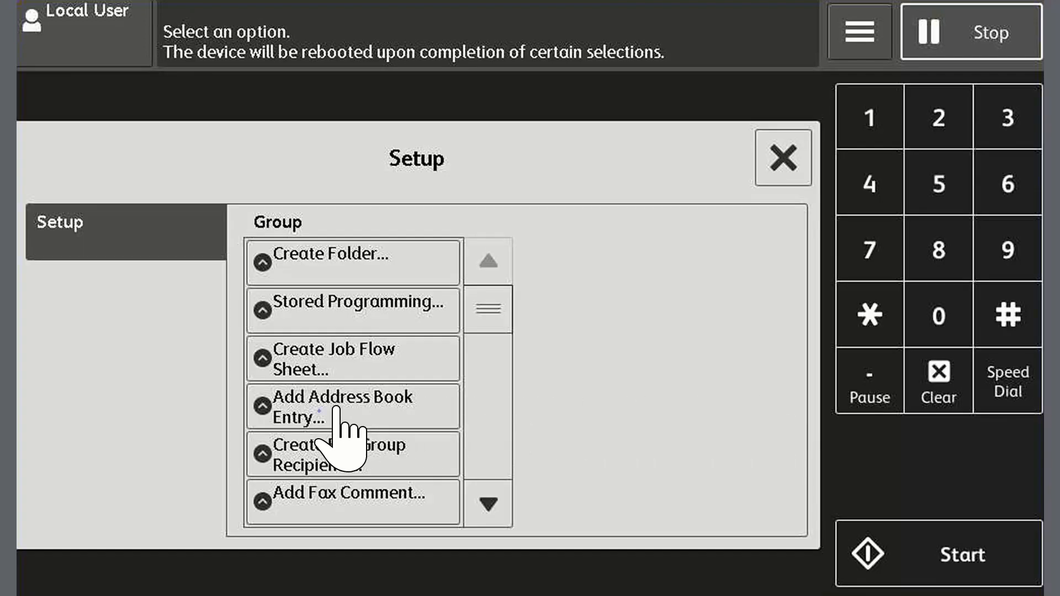
# Begin a new address book entry with Email as its address type
pyautogui.click(341, 407)
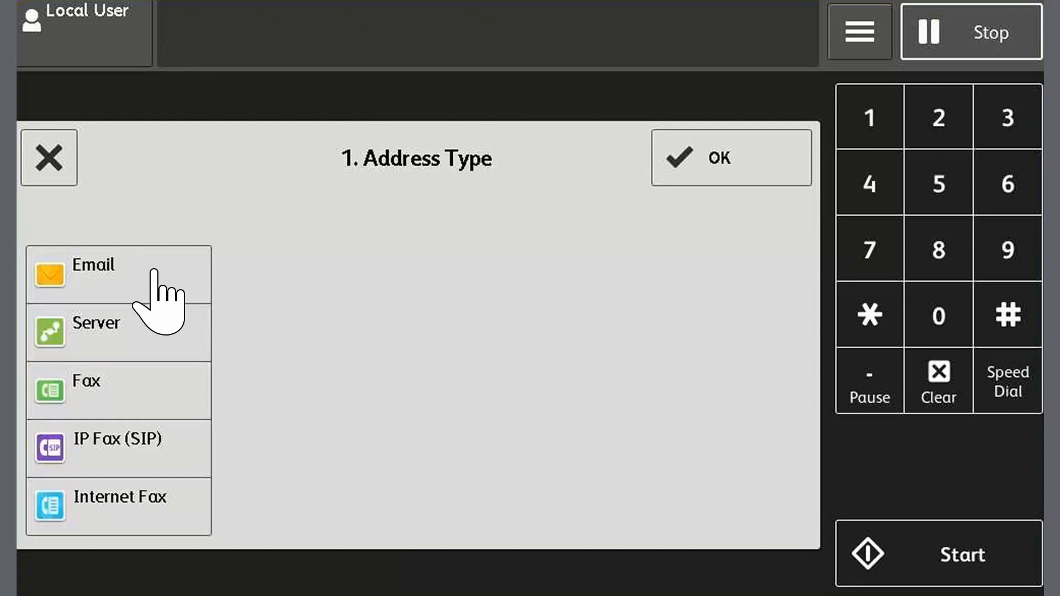
pyautogui.click(111, 274)
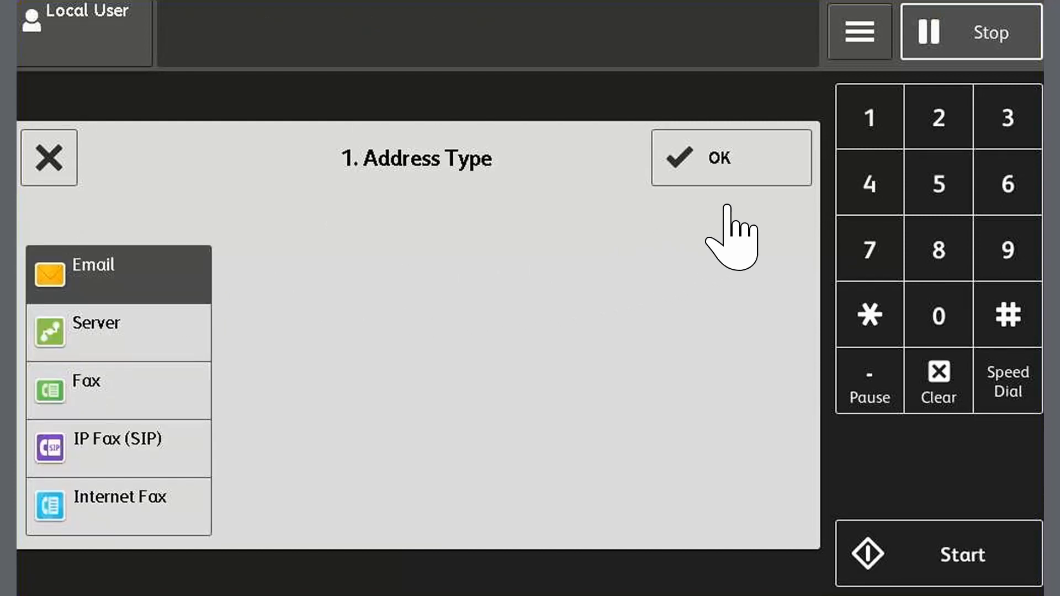
pyautogui.click(731, 158)
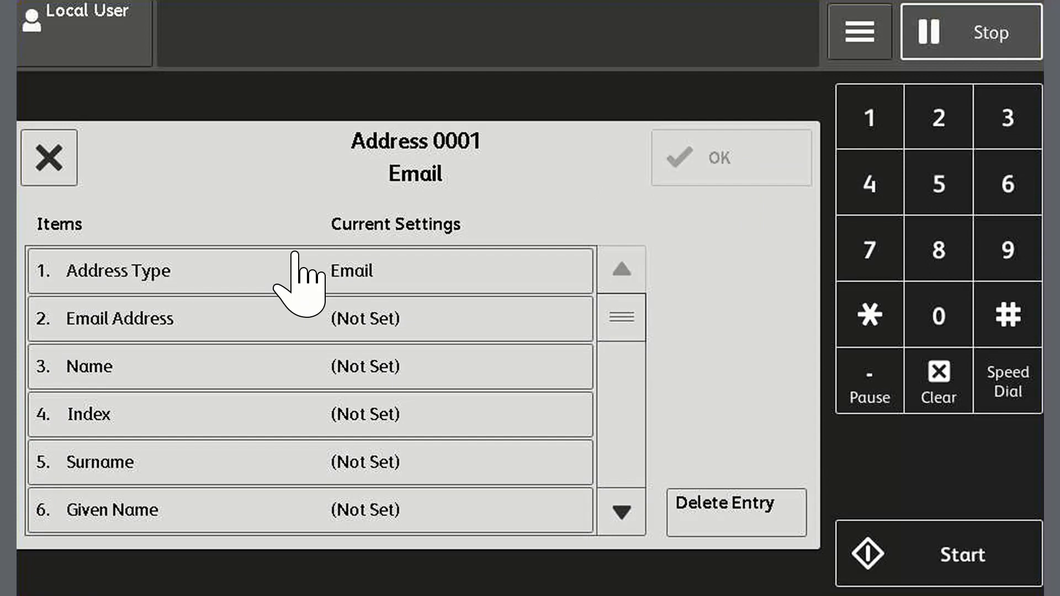
pyautogui.click(143, 318)
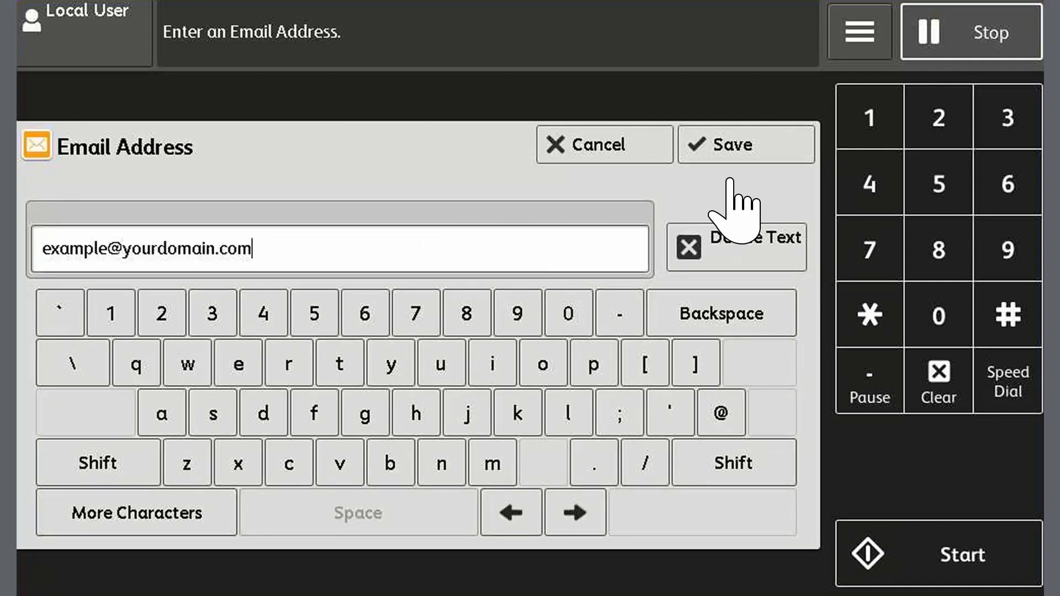
pyautogui.click(740, 145)
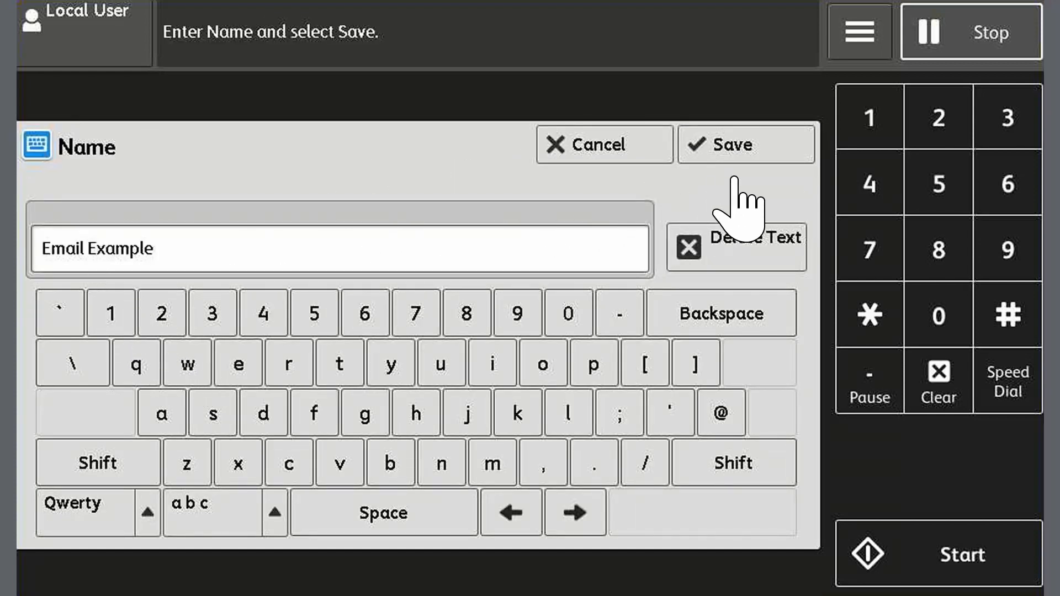
pyautogui.click(736, 145)
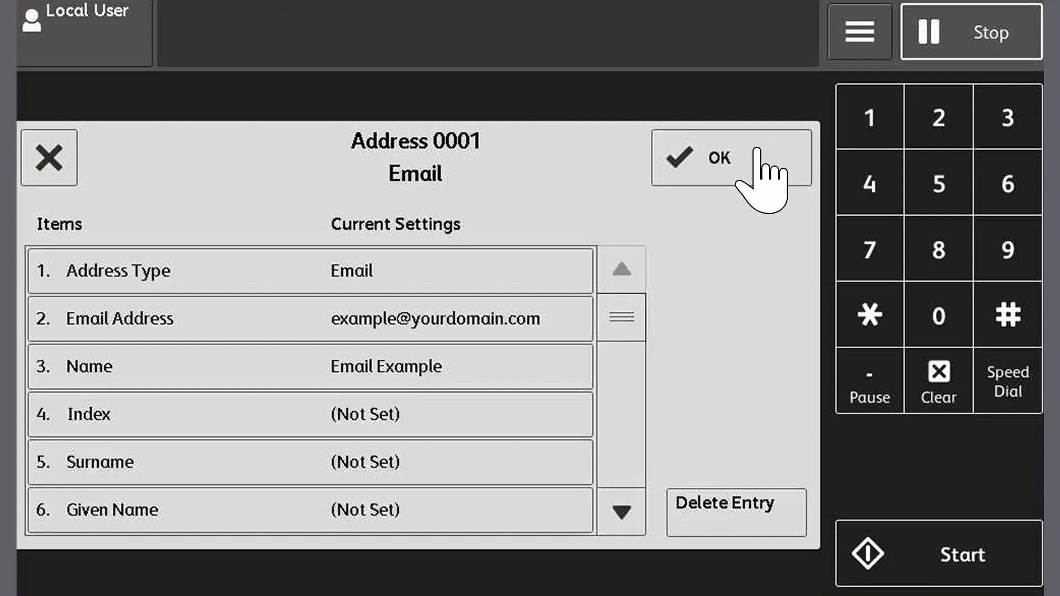
# Confirm entry 0001 'Email Example' and close the address book list back to Setup
pyautogui.click(719, 158)
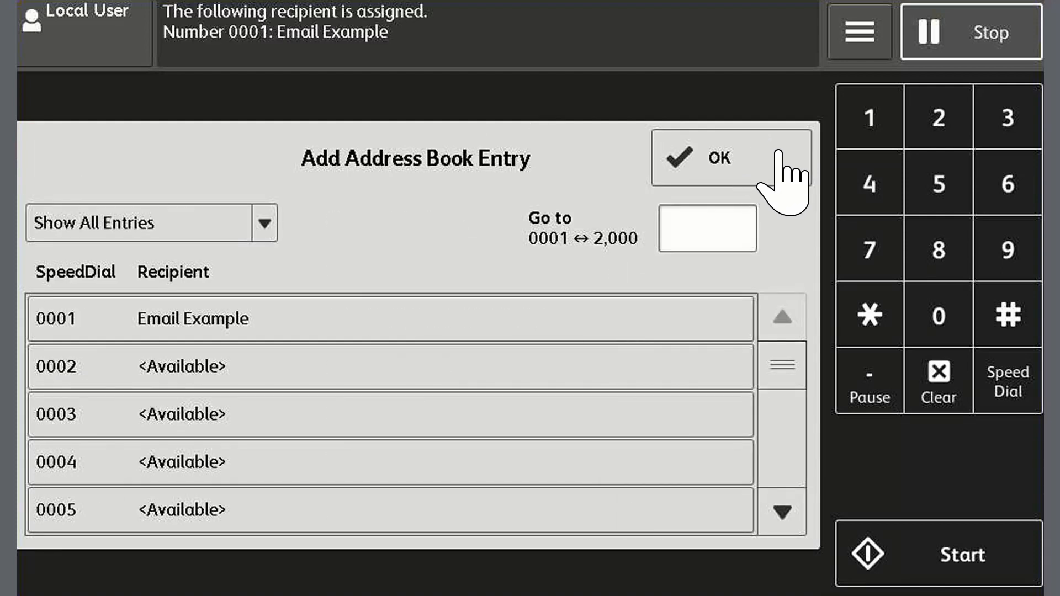
pyautogui.click(719, 157)
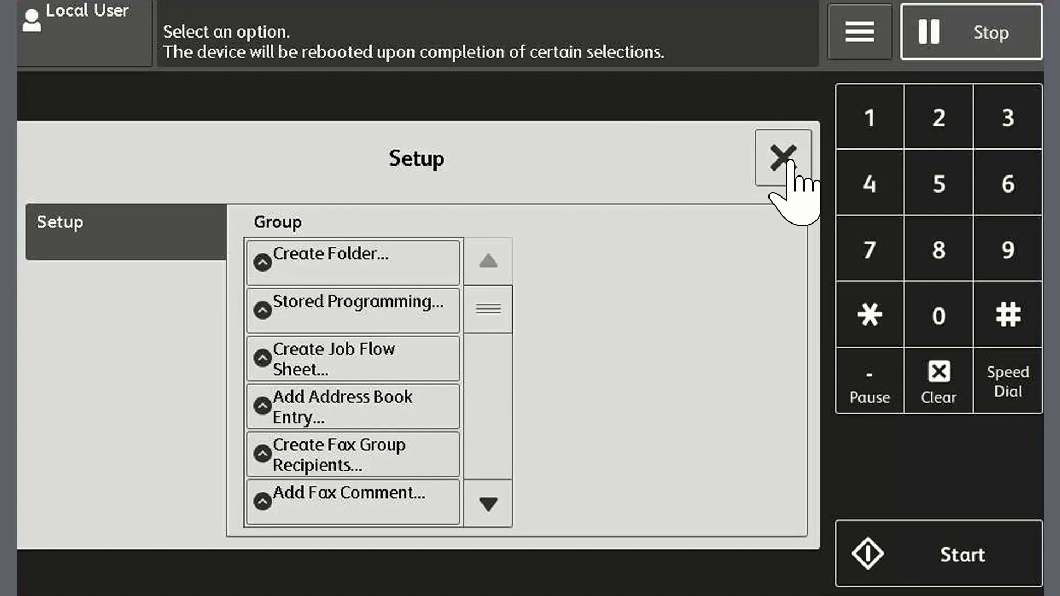